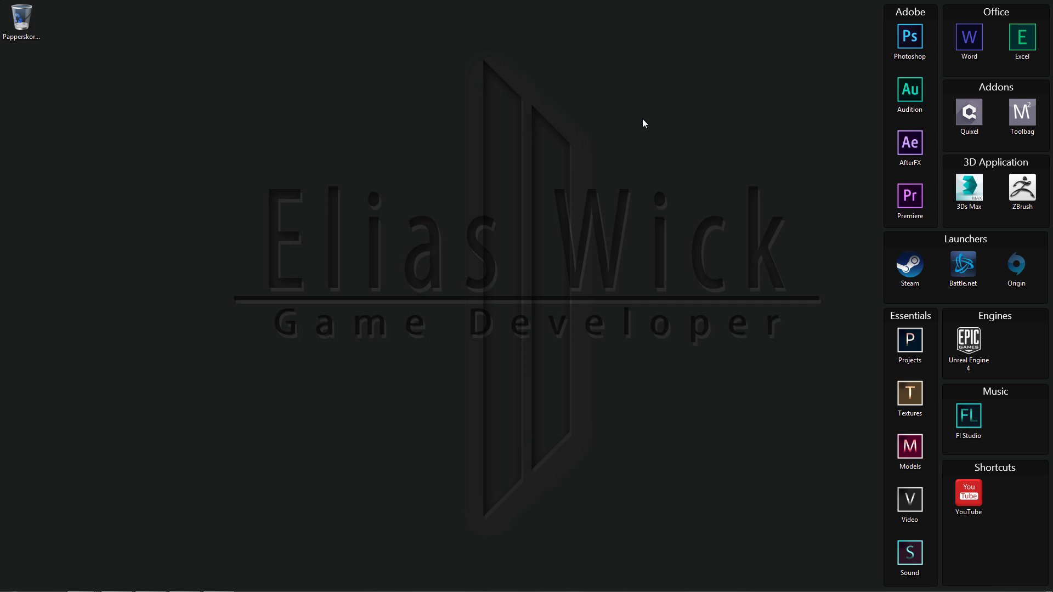
pyautogui.moveTo(595, 138)
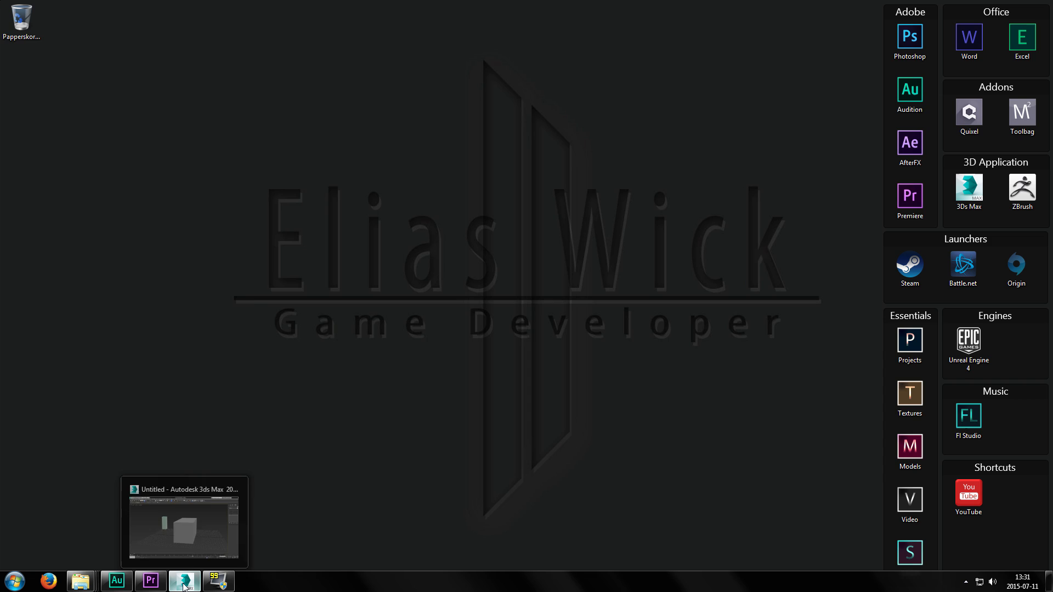
# Step: Restore the 3ds Max window from the taskbar to reach its Customize menu
pyautogui.click(183, 582)
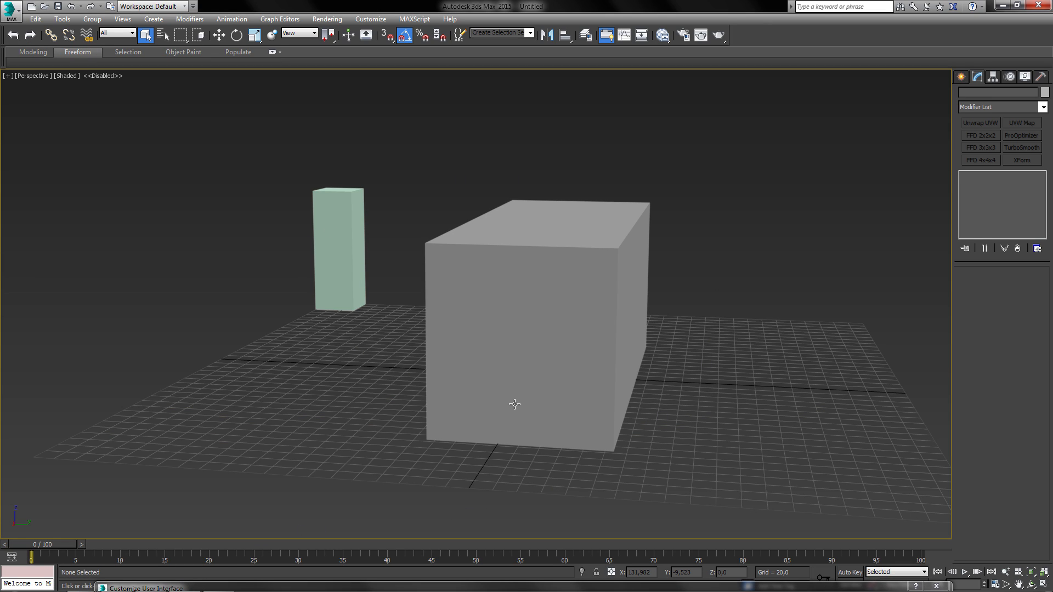
pyautogui.moveTo(514, 393)
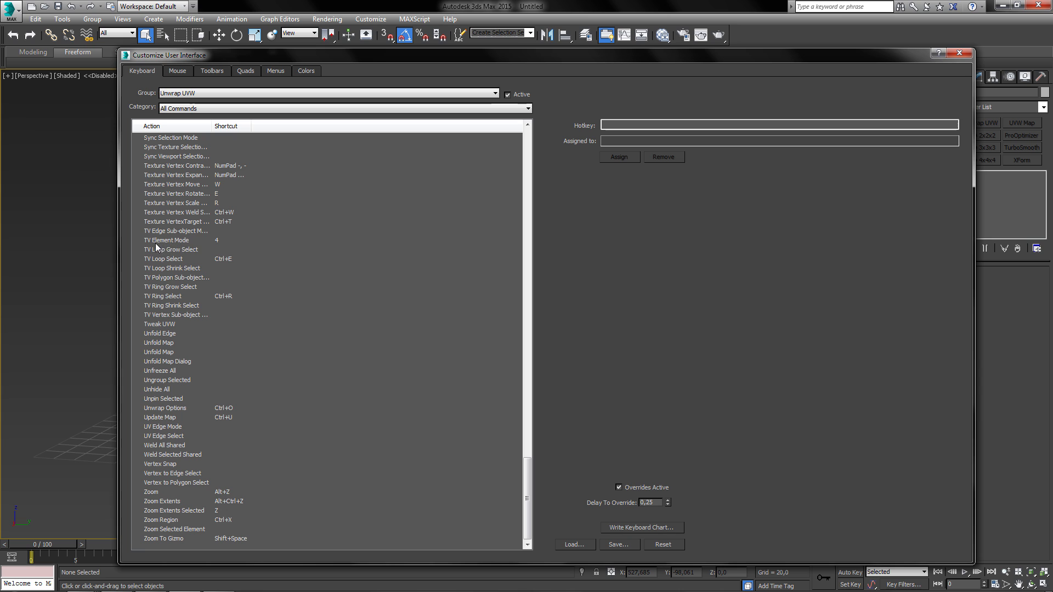
pyautogui.moveTo(961, 53)
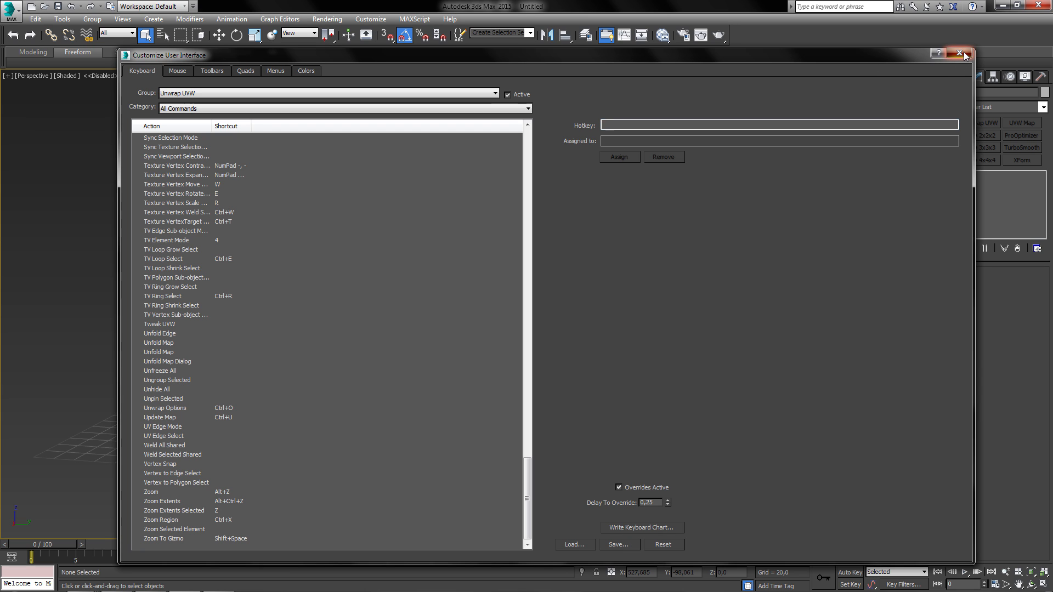
# Step: Dismiss the Customize User Interface dialog and apply Unwrap UVW to the large box
pyautogui.click(960, 51)
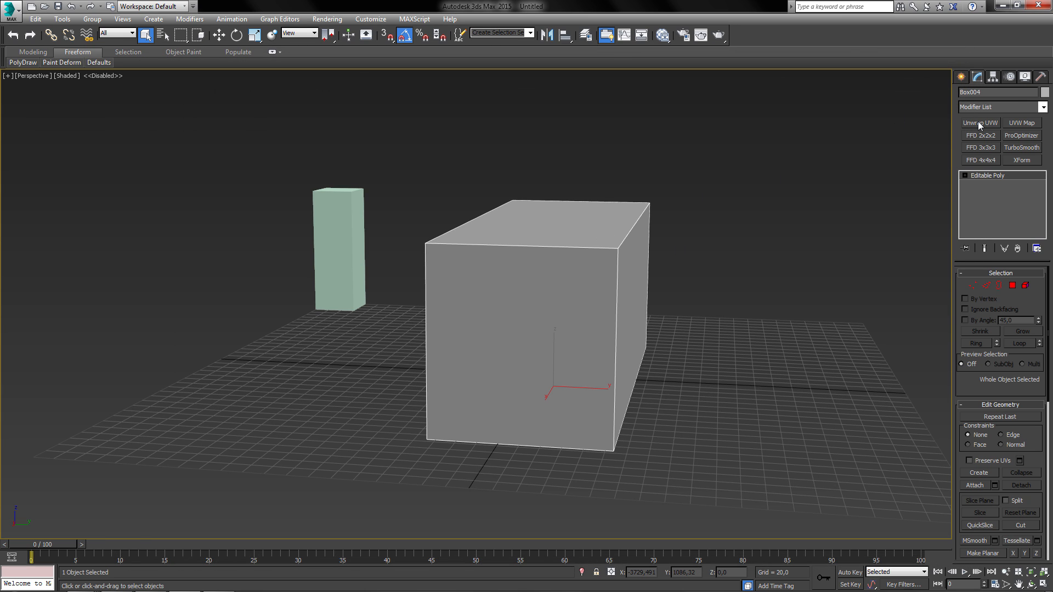
pyautogui.click(980, 123)
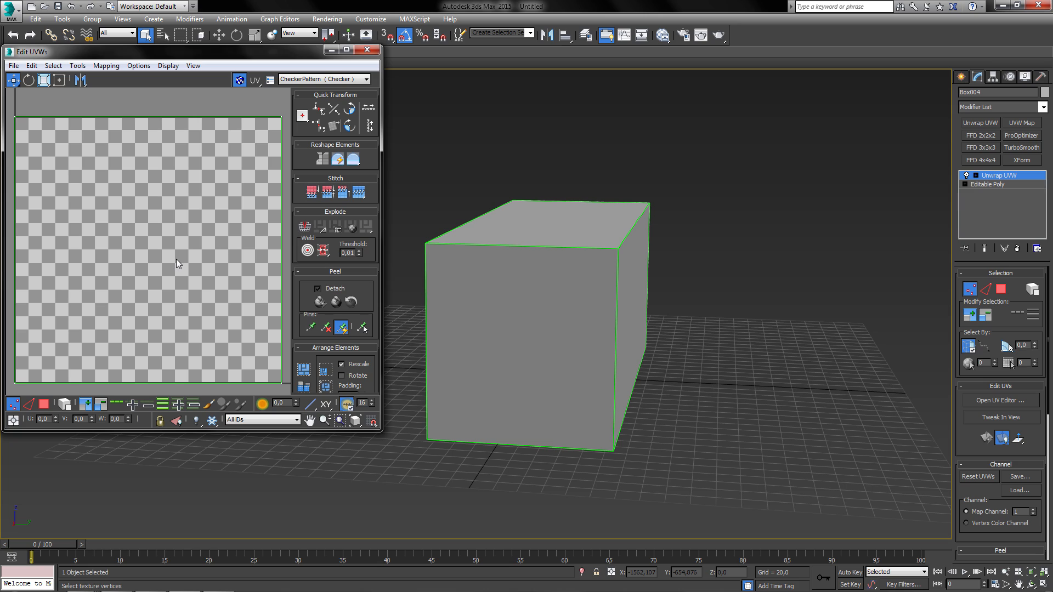
pyautogui.moveTo(136, 375)
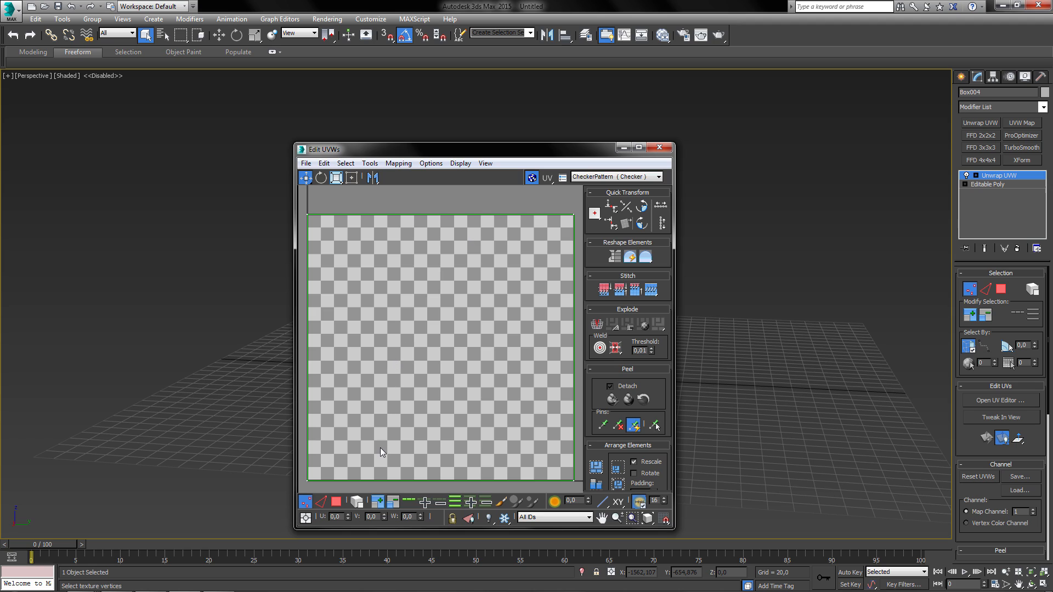
pyautogui.moveTo(511, 342)
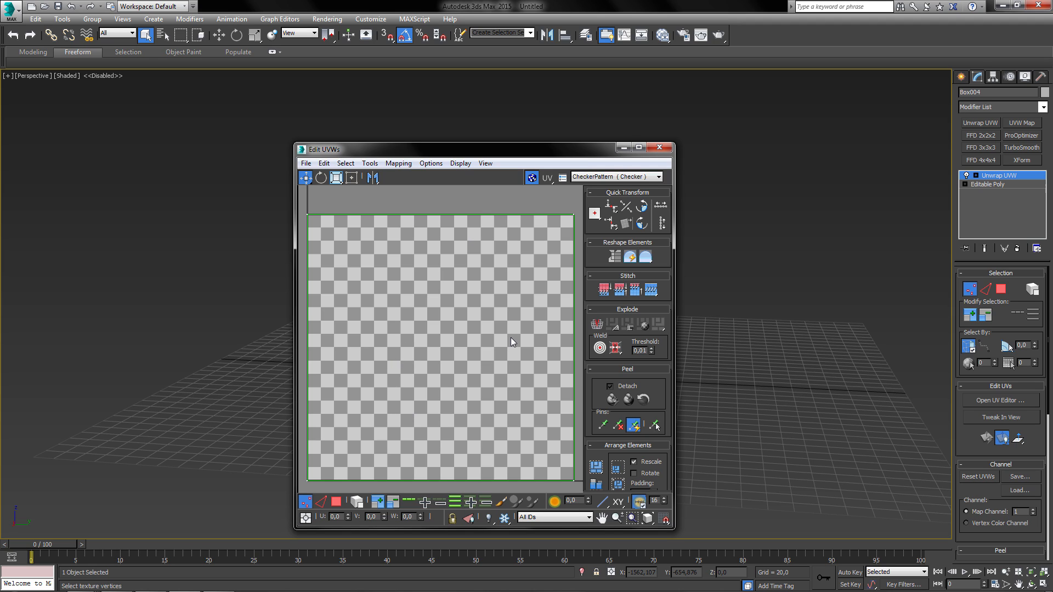
pyautogui.moveTo(366, 34)
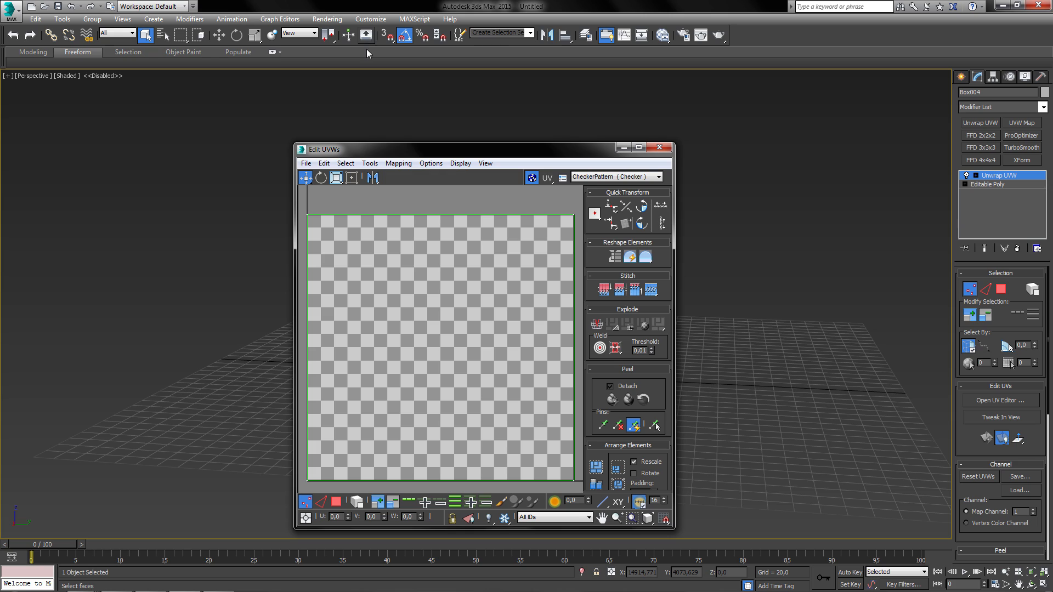
pyautogui.moveTo(365, 34)
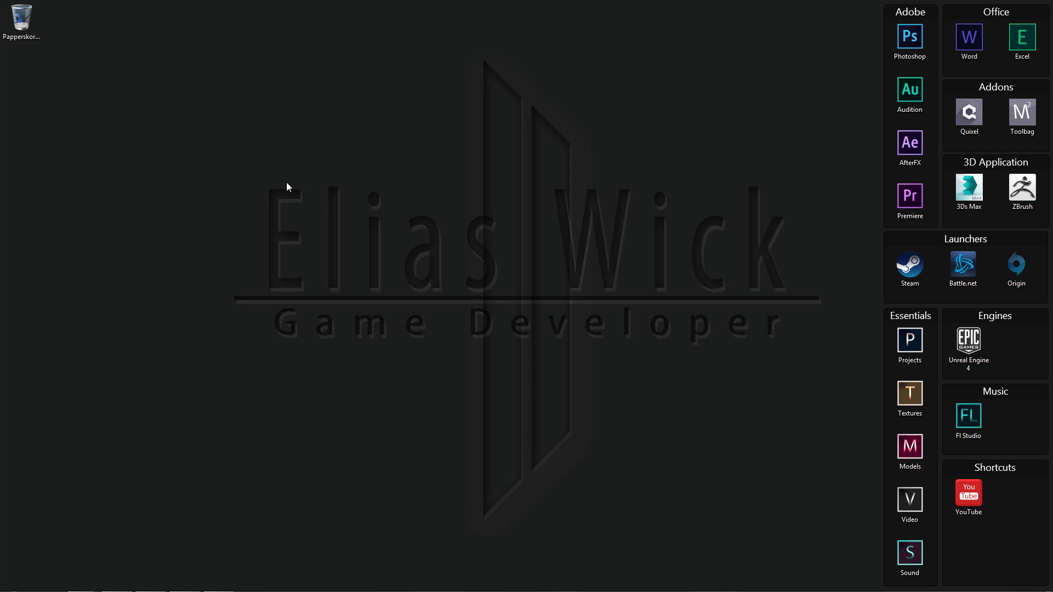
# Step: Replace the Run text with %appdata% and launch it to show the Roaming folder
pyautogui.write('mspaint')
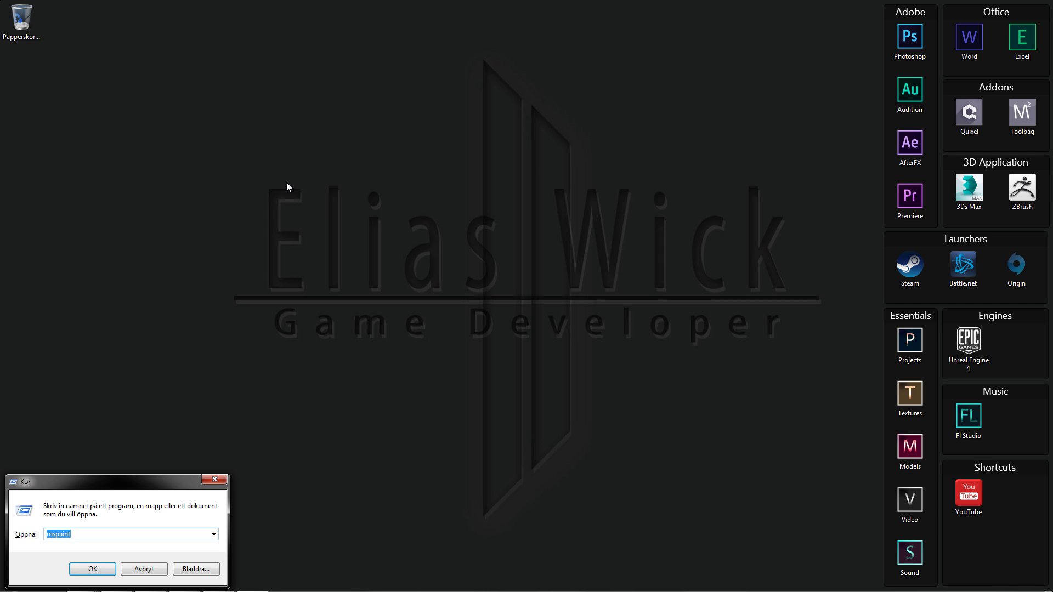
pyautogui.write('%ap')
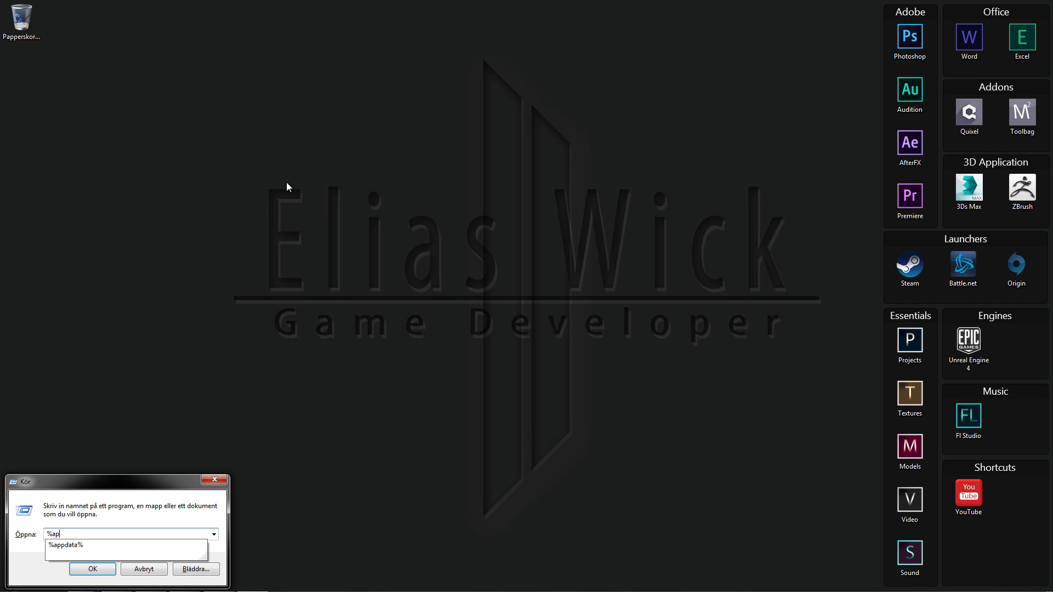
pyautogui.write('pdata%')
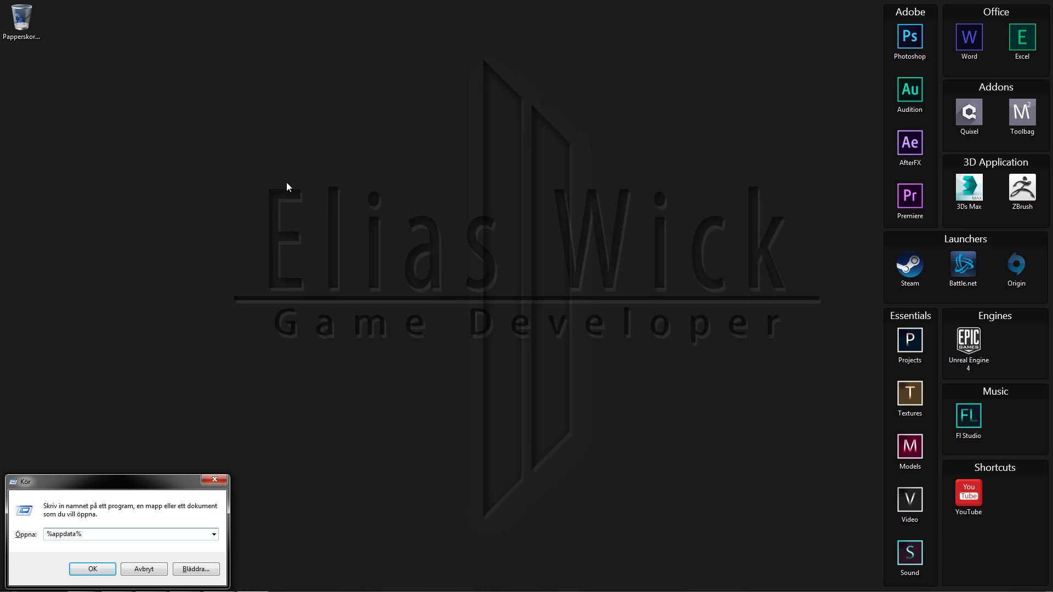
pyautogui.click(95, 569)
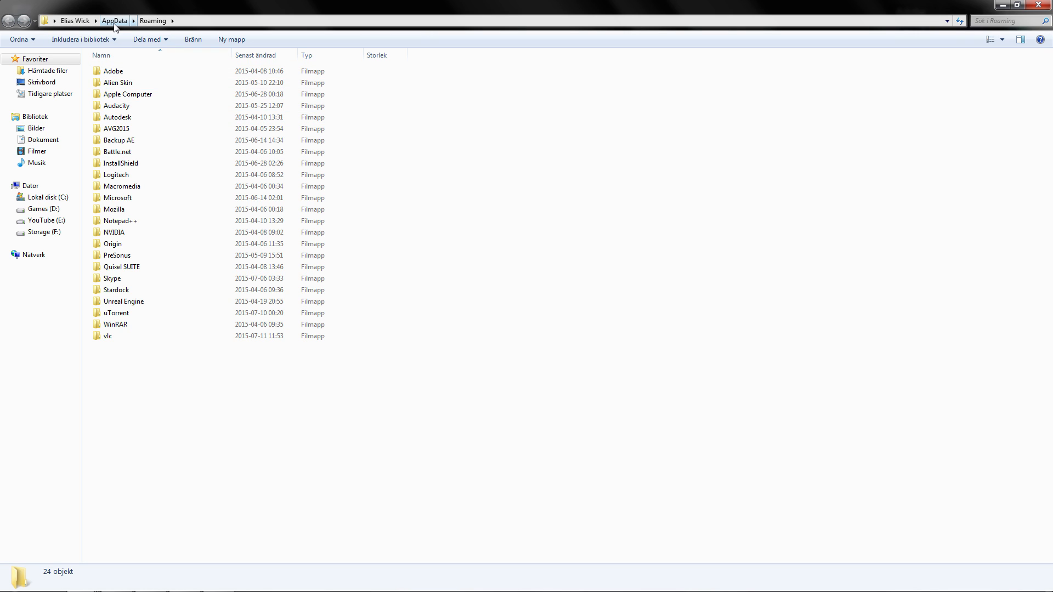
# Step: Navigate from AppData into Local\Autodesk\3dsMax\2015 - 64bit
pyautogui.click(115, 19)
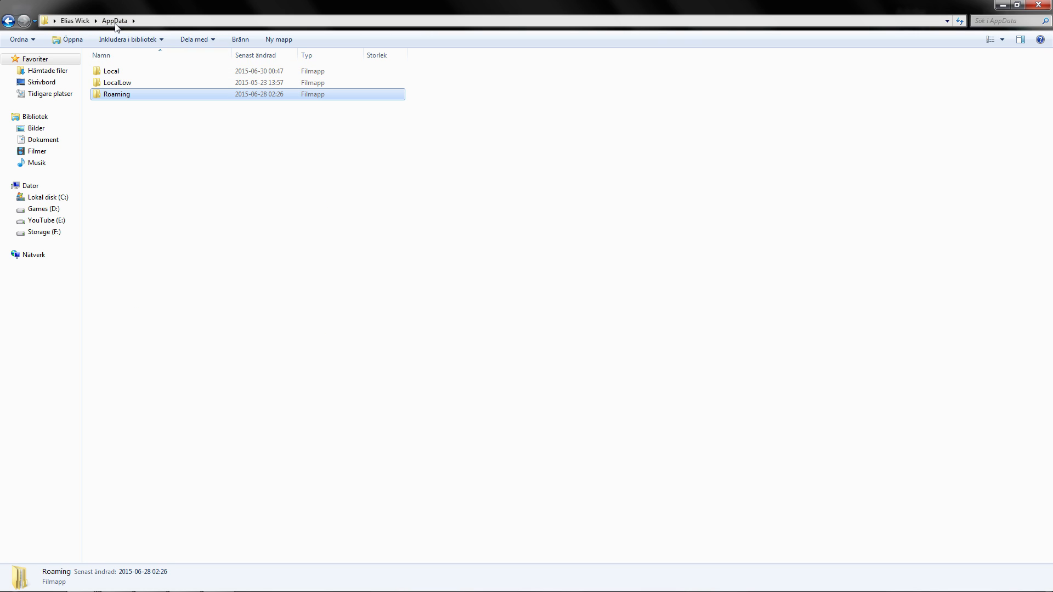
pyautogui.doubleClick(111, 71)
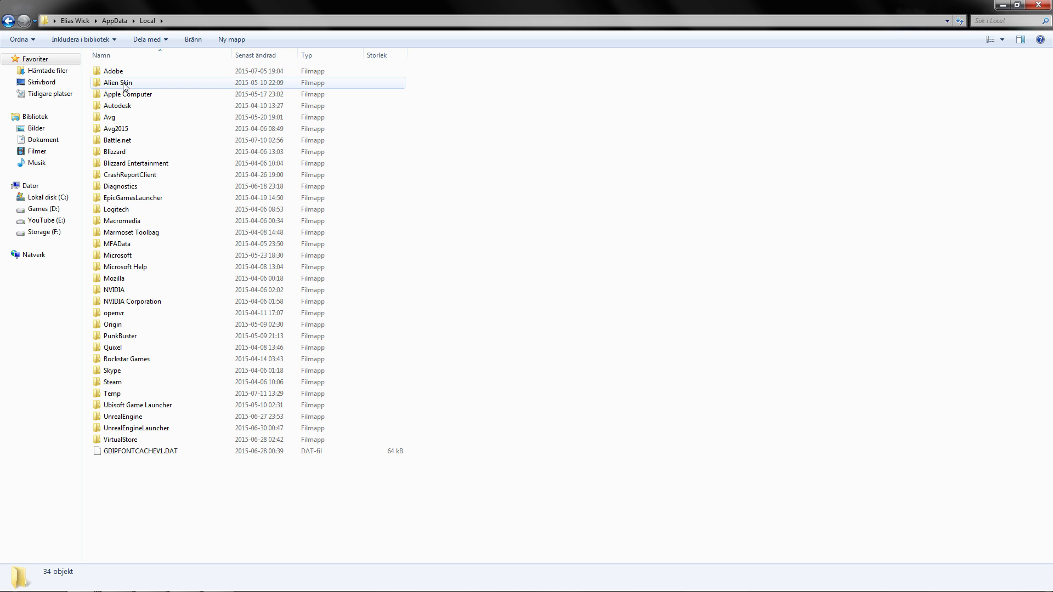
pyautogui.doubleClick(117, 106)
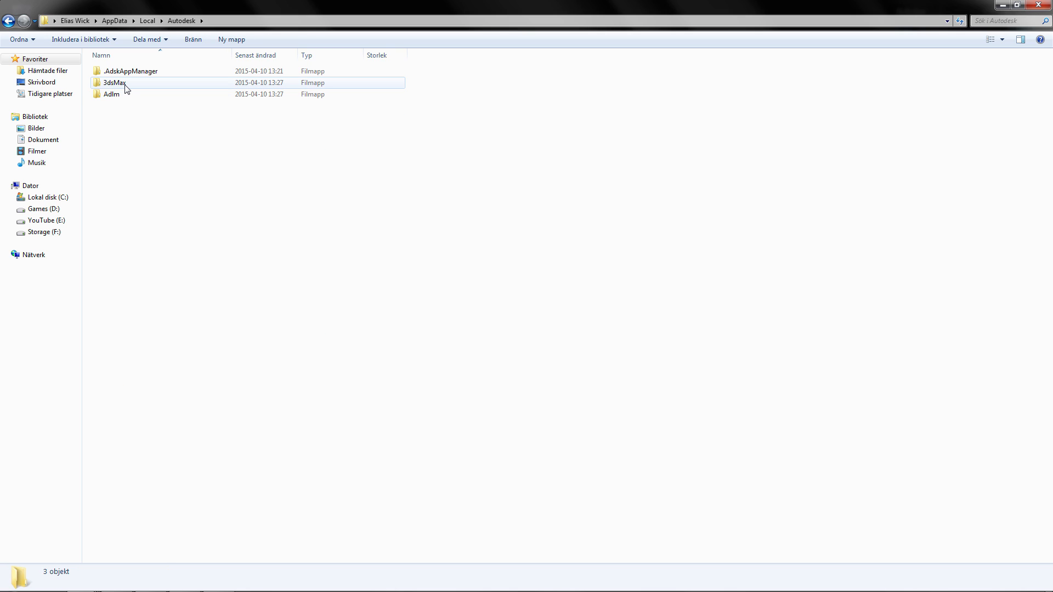
pyautogui.doubleClick(112, 84)
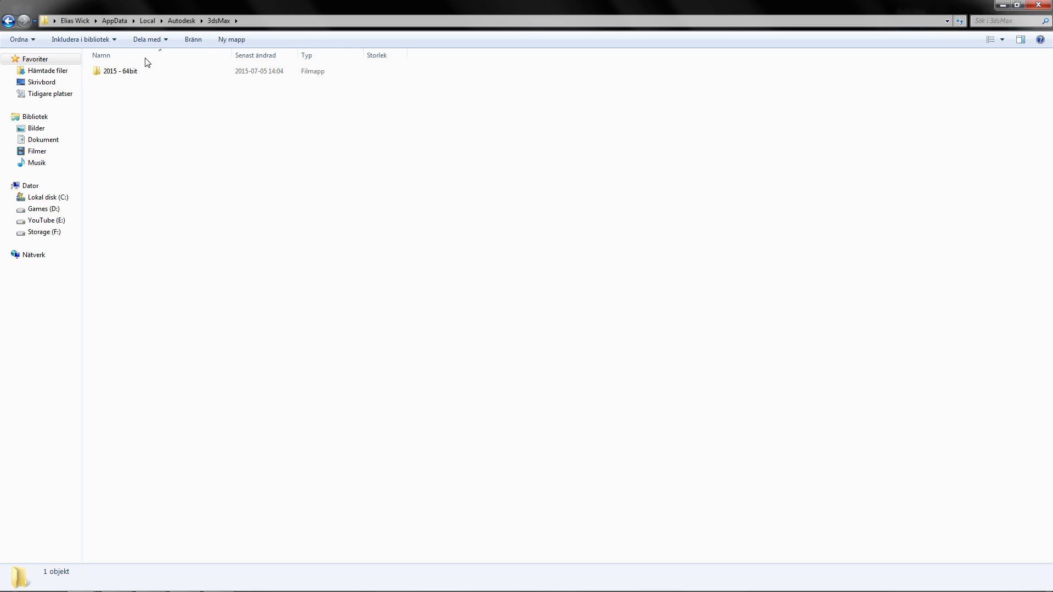
pyautogui.moveTo(123, 115)
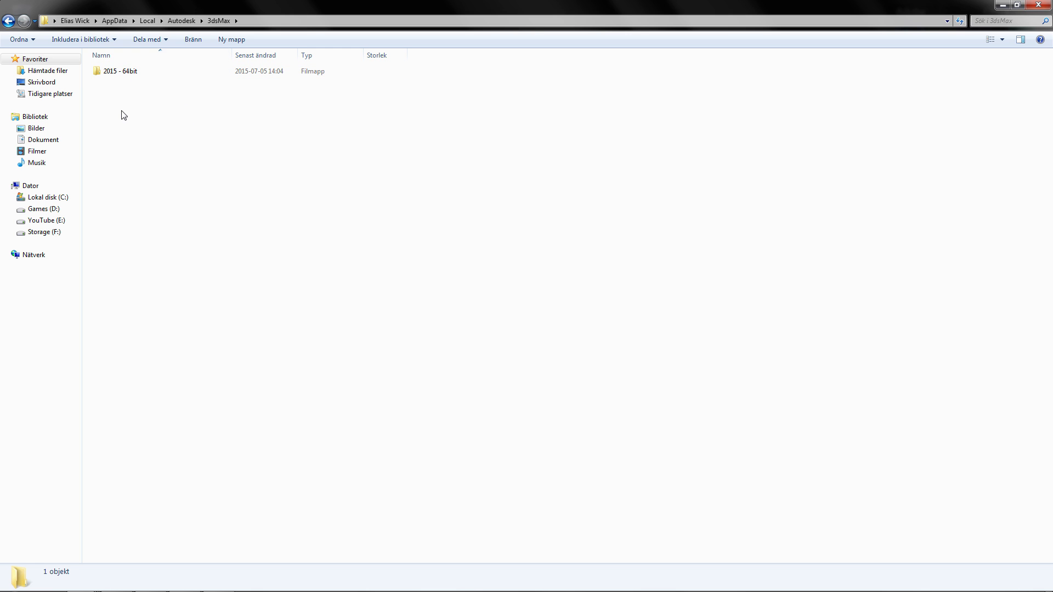
pyautogui.click(121, 72)
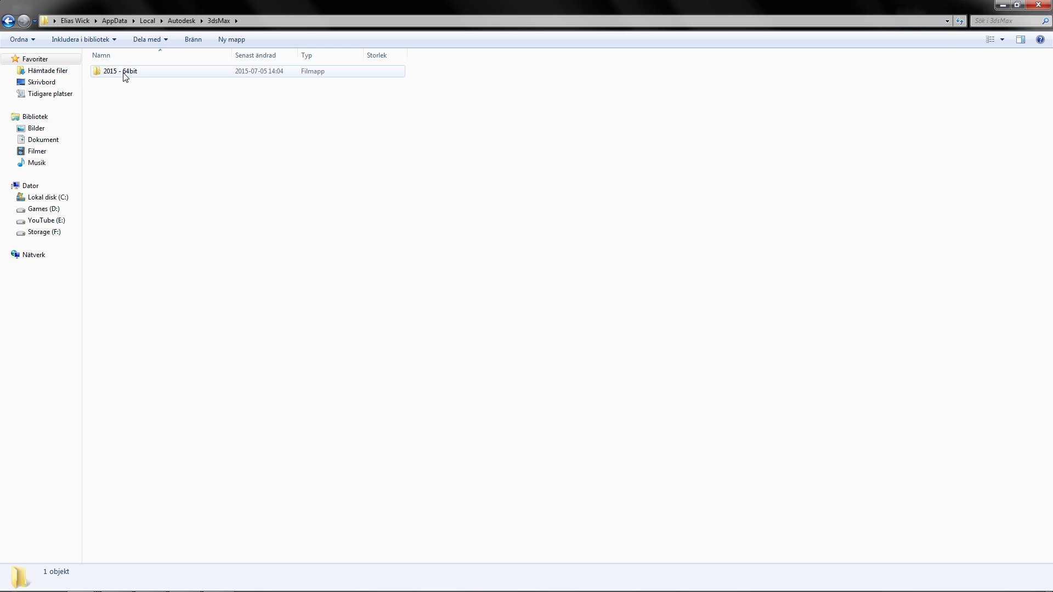
pyautogui.doubleClick(123, 72)
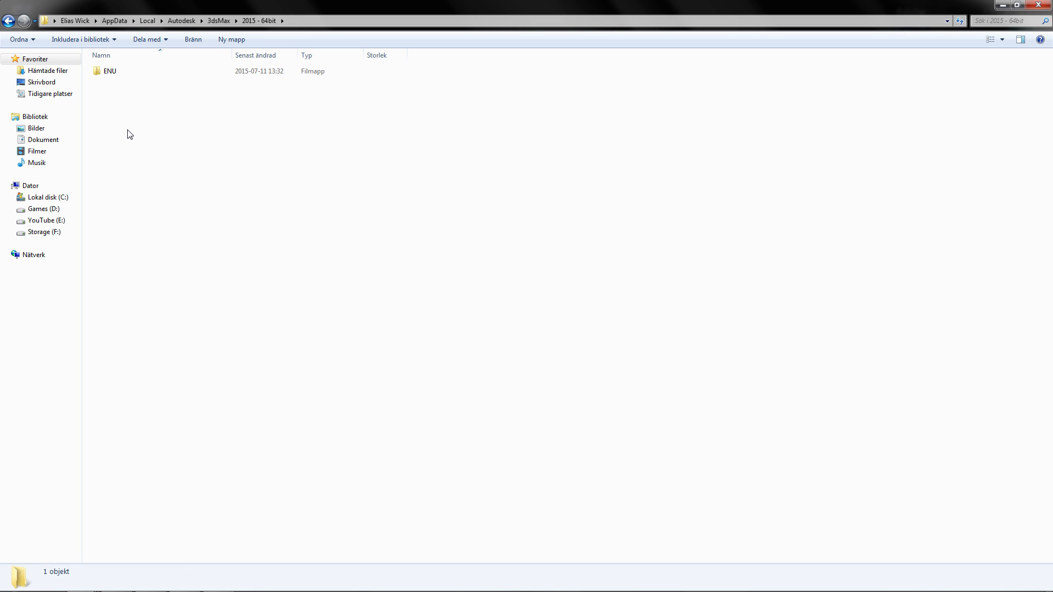
pyautogui.click(109, 71)
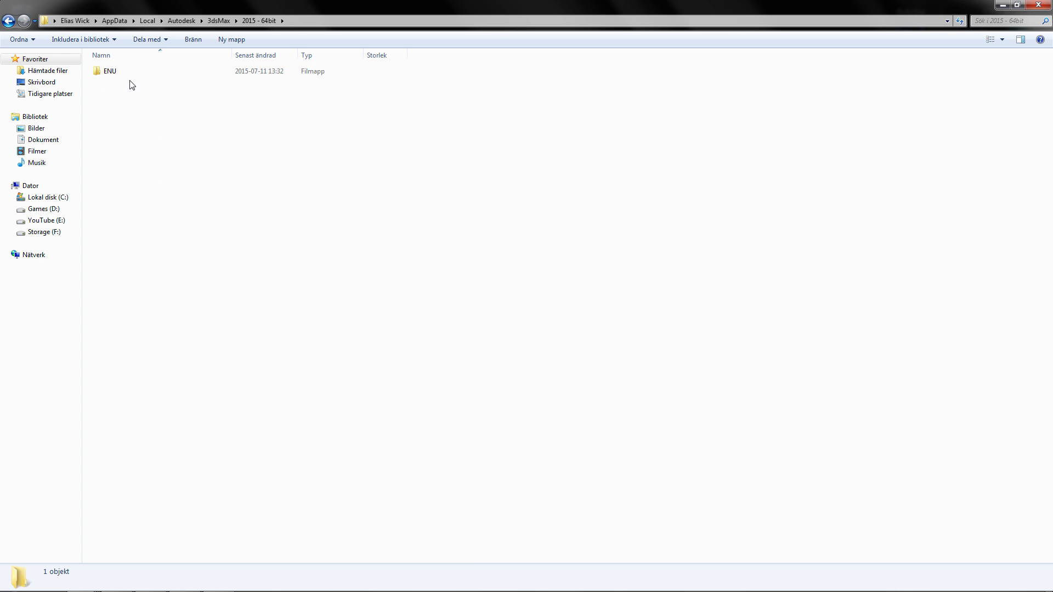
pyautogui.moveTo(167, 90)
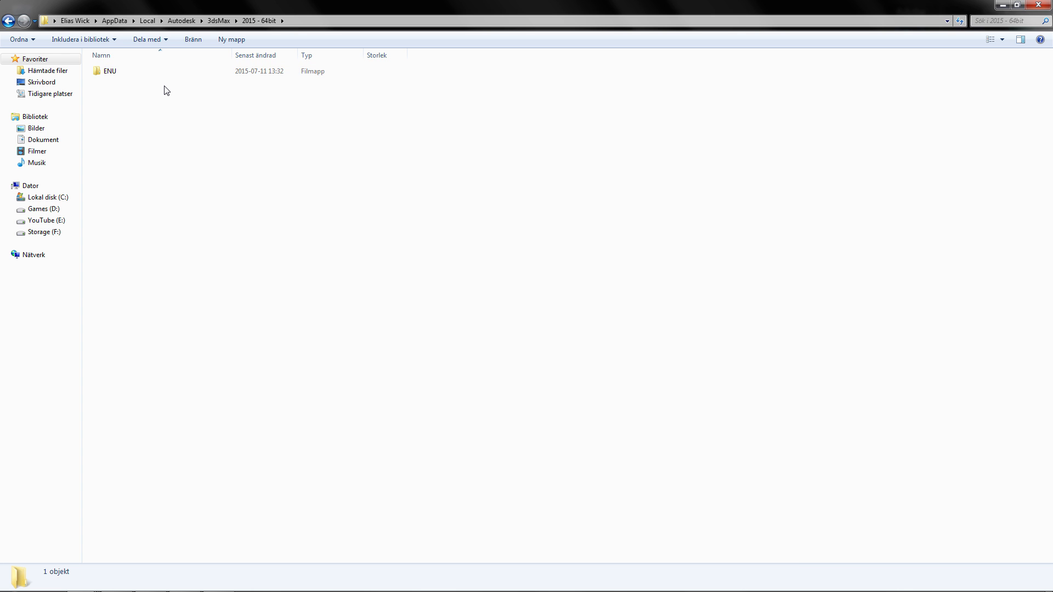
pyautogui.moveTo(140, 87)
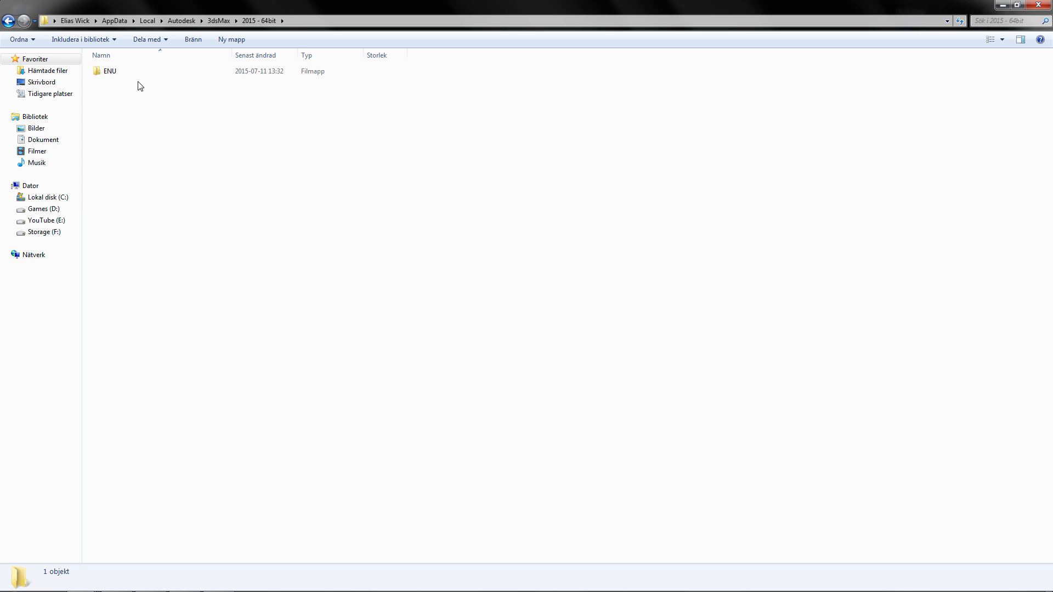
pyautogui.moveTo(220, 228)
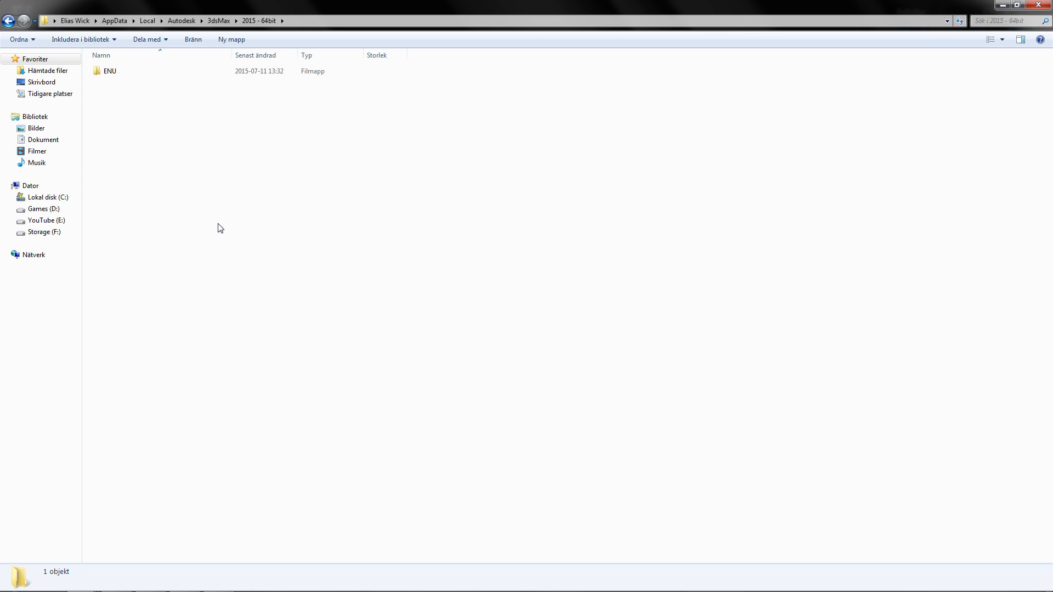
pyautogui.moveTo(218, 288)
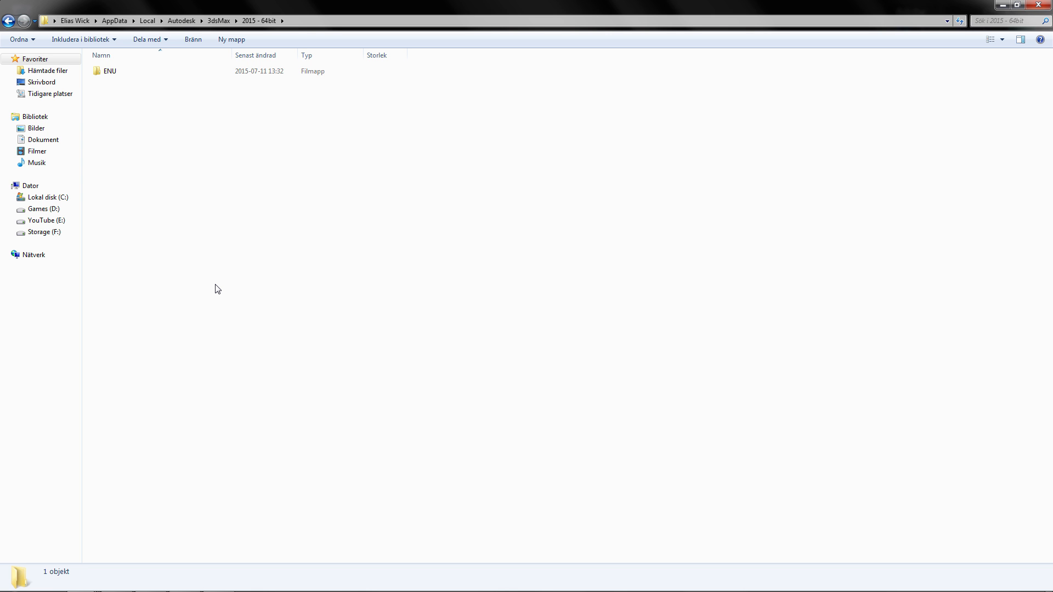